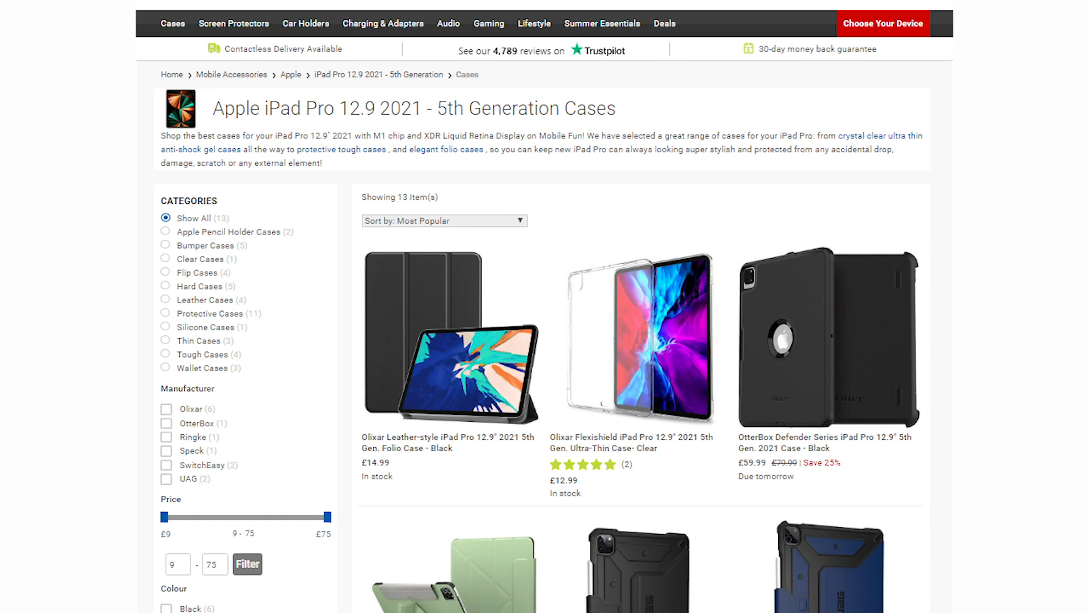
{"action": "scroll", "scroll_direction": "down", "scroll_amount": 3}
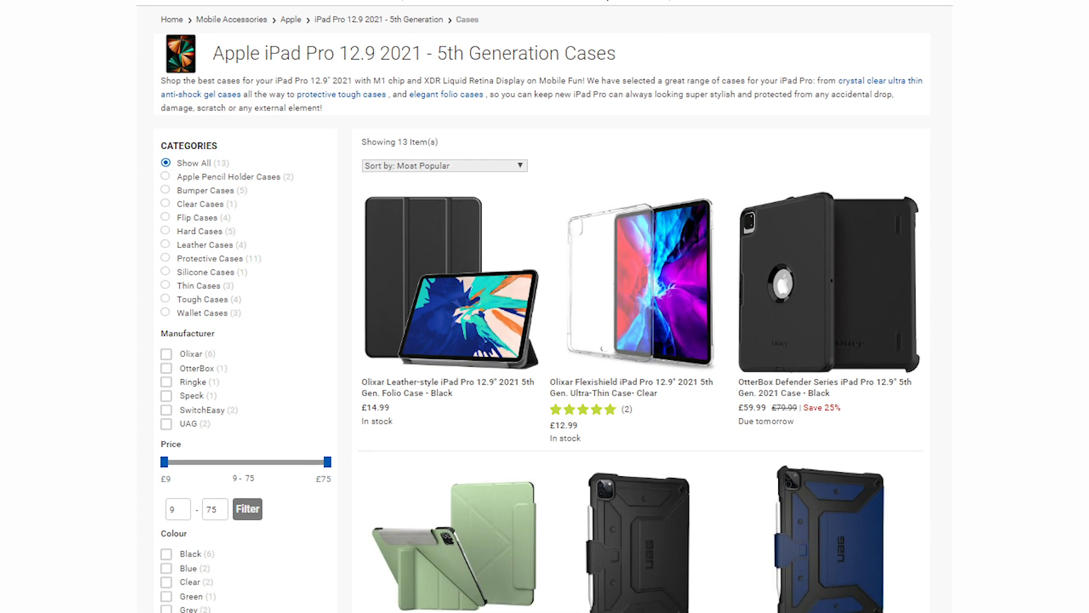